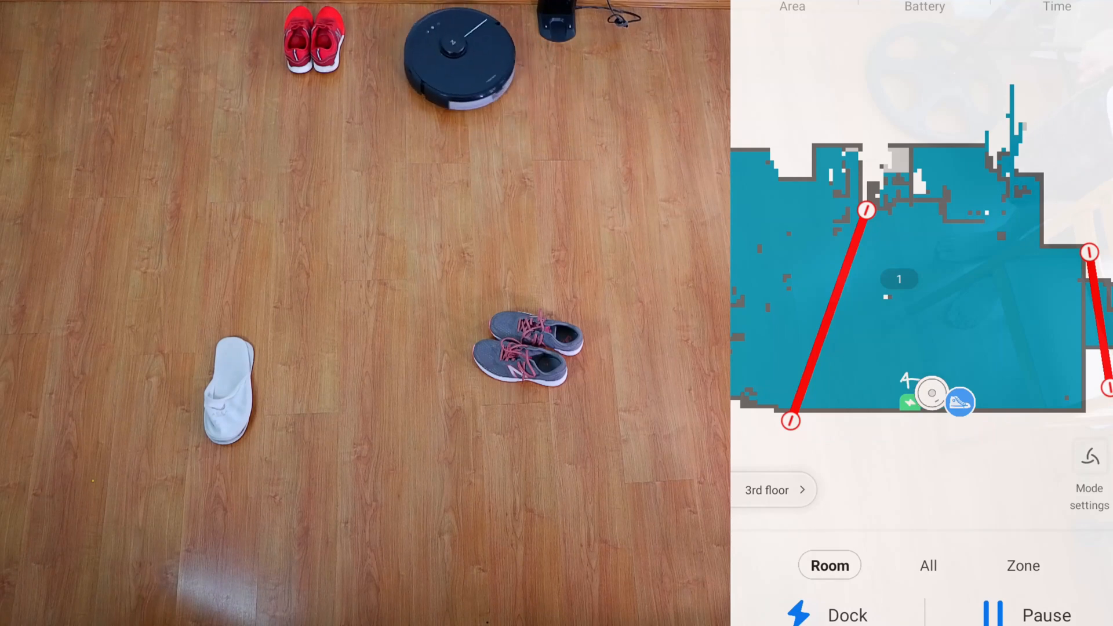
Switch from the app's room-cleaning map to the Compare Roborock Robot Vacuums page
left_click(960, 402)
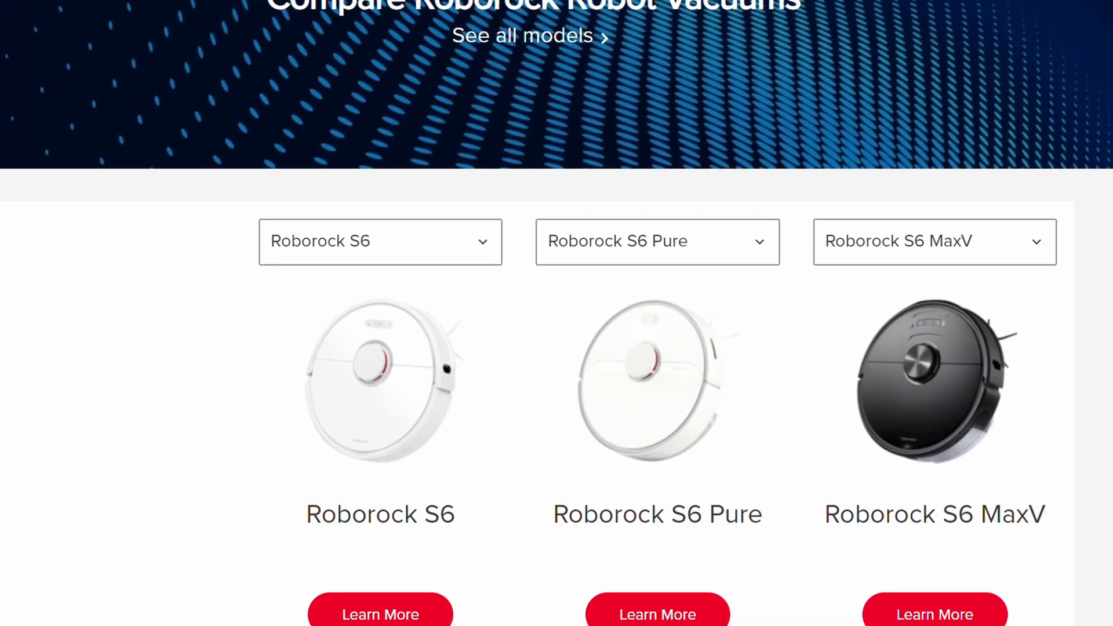
Scroll past the product images to the feature checklist for S6, S6 Pure and S6 MaxV
scroll("down", 3)
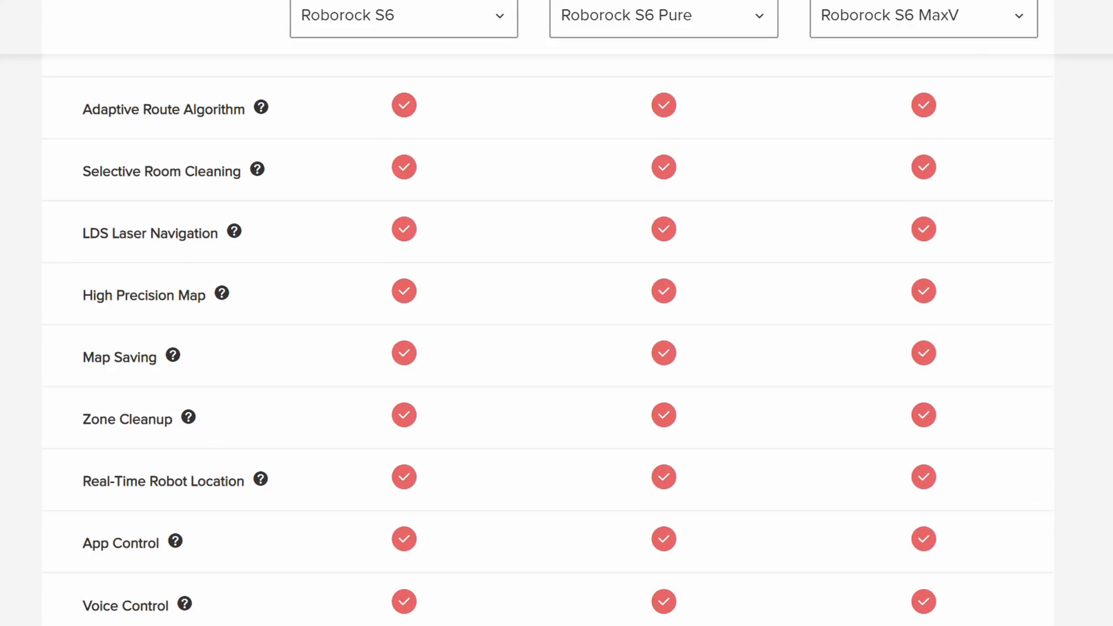
Scroll to the Volume (67–69 dB), Battery (5200 mAh) and Rated Power (58–66 W) spec rows
scroll("down", 3)
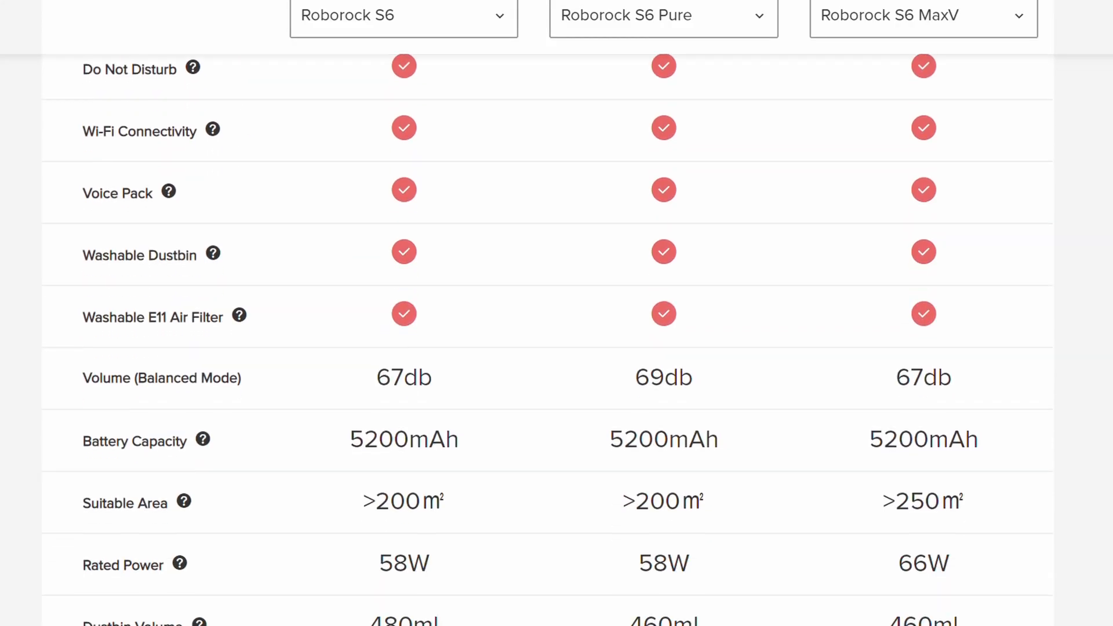
scroll("down", 3)
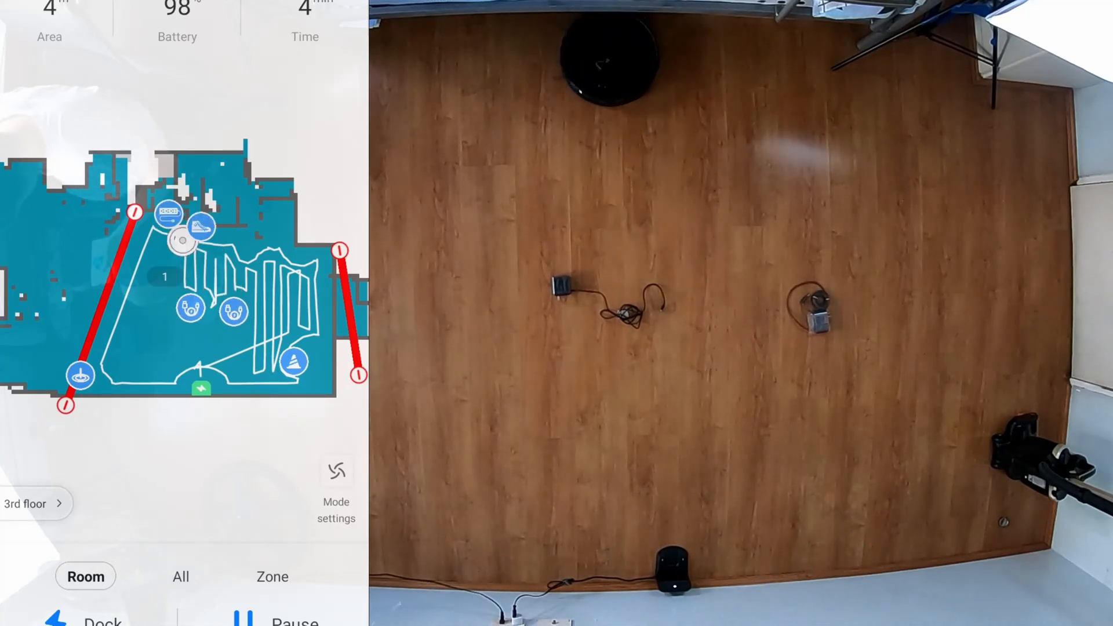
Leave the Room cleaning view and start the All whole-home cleaning run in another room
left_click(181, 576)
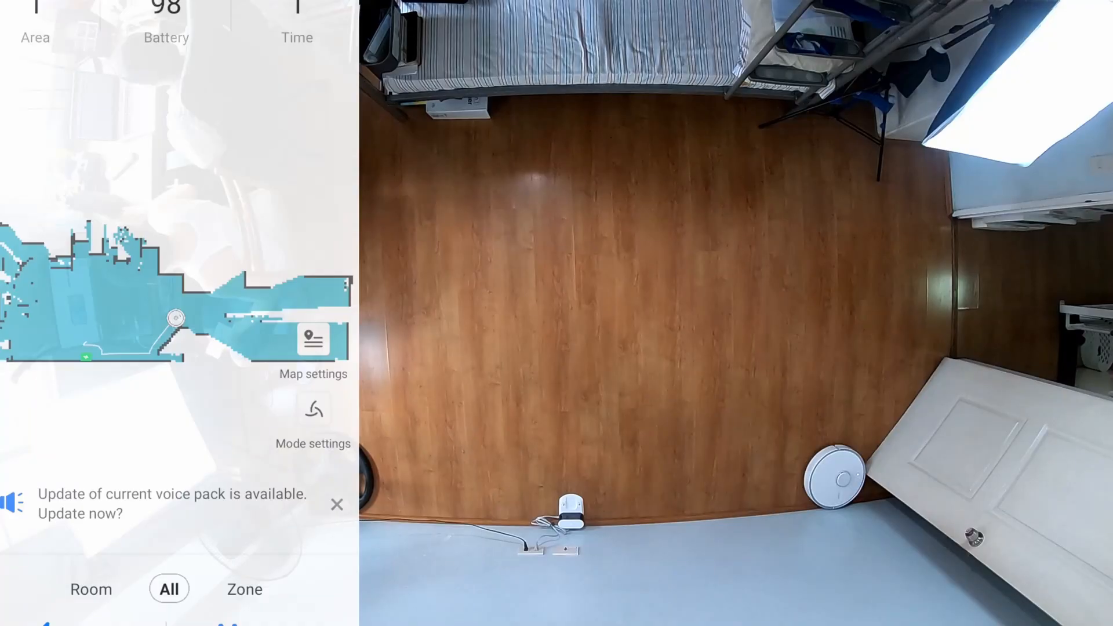